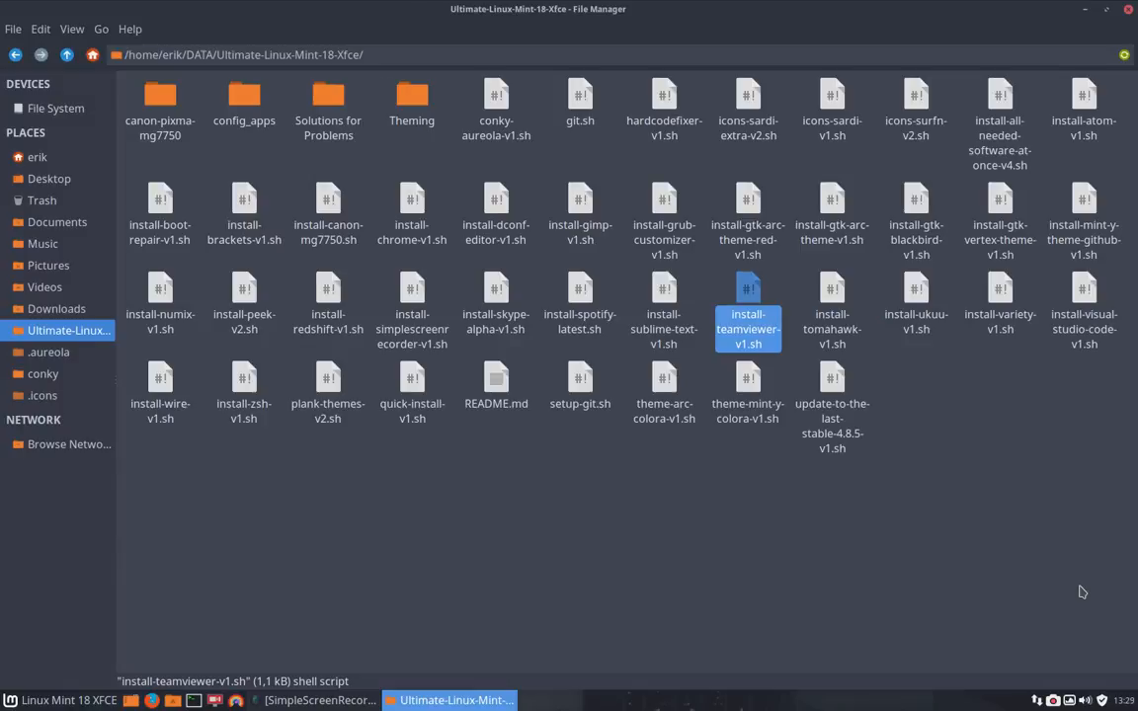
mouse_move(874, 555)
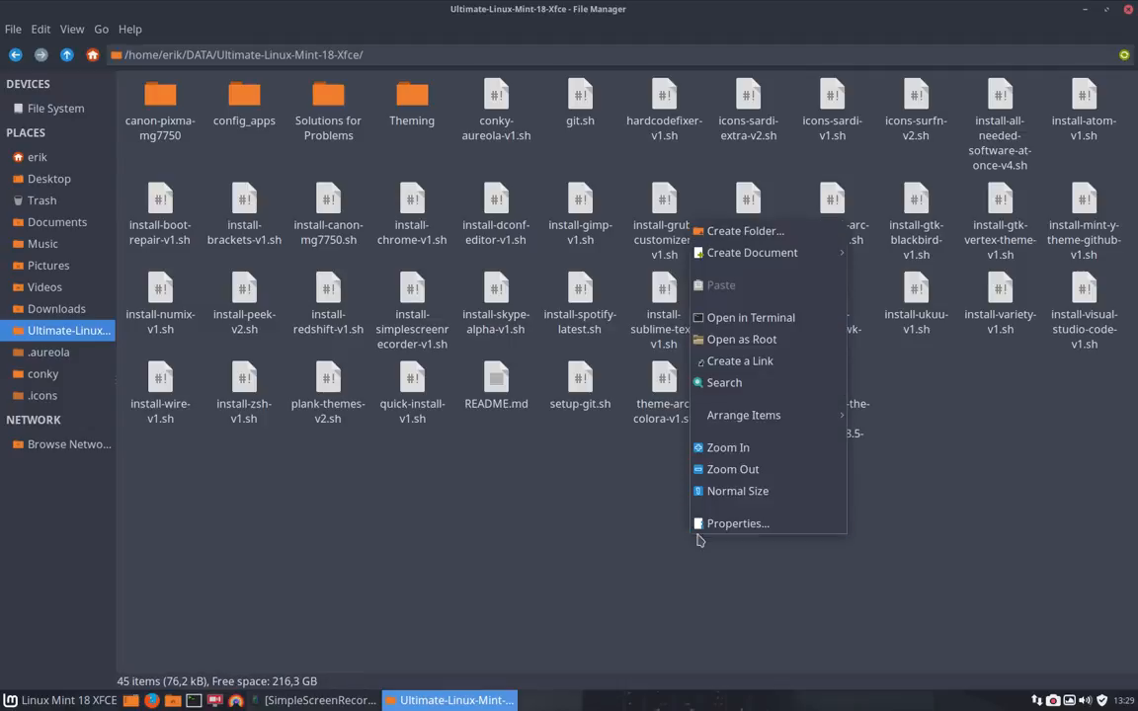
Start a terminal in the Ultimate-Linux-Mint-18-Xfce folder and begin entering ./install-teamviewer-v1.sh.
left_click(751, 316)
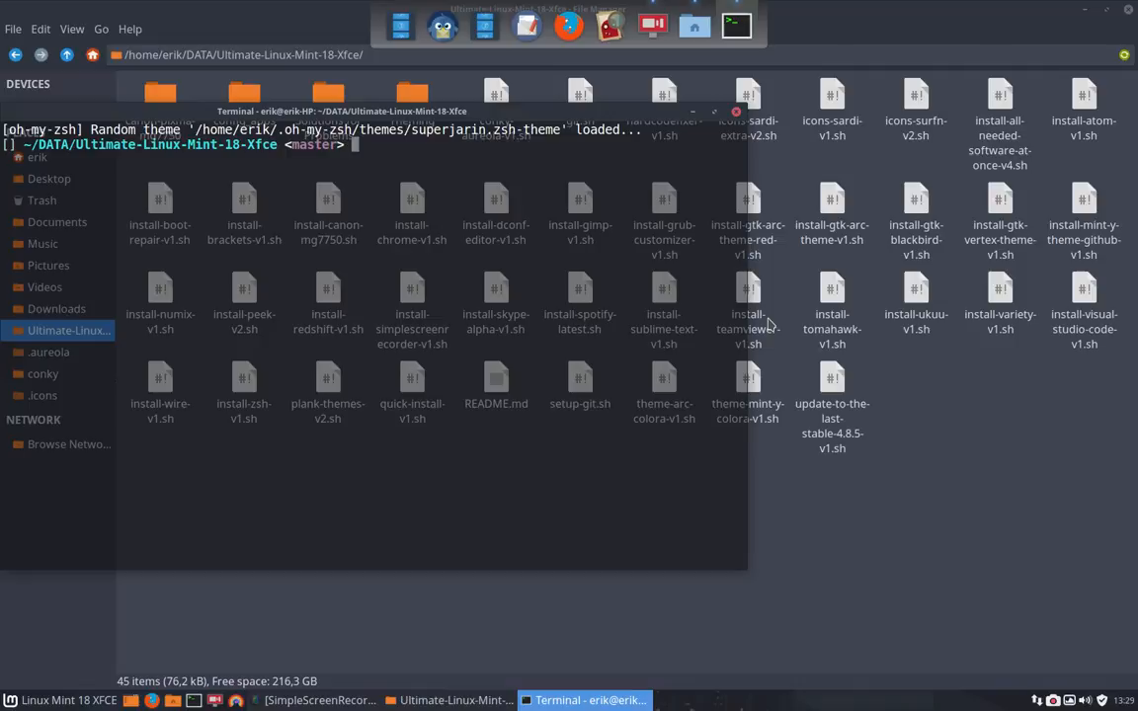
type("./inst")
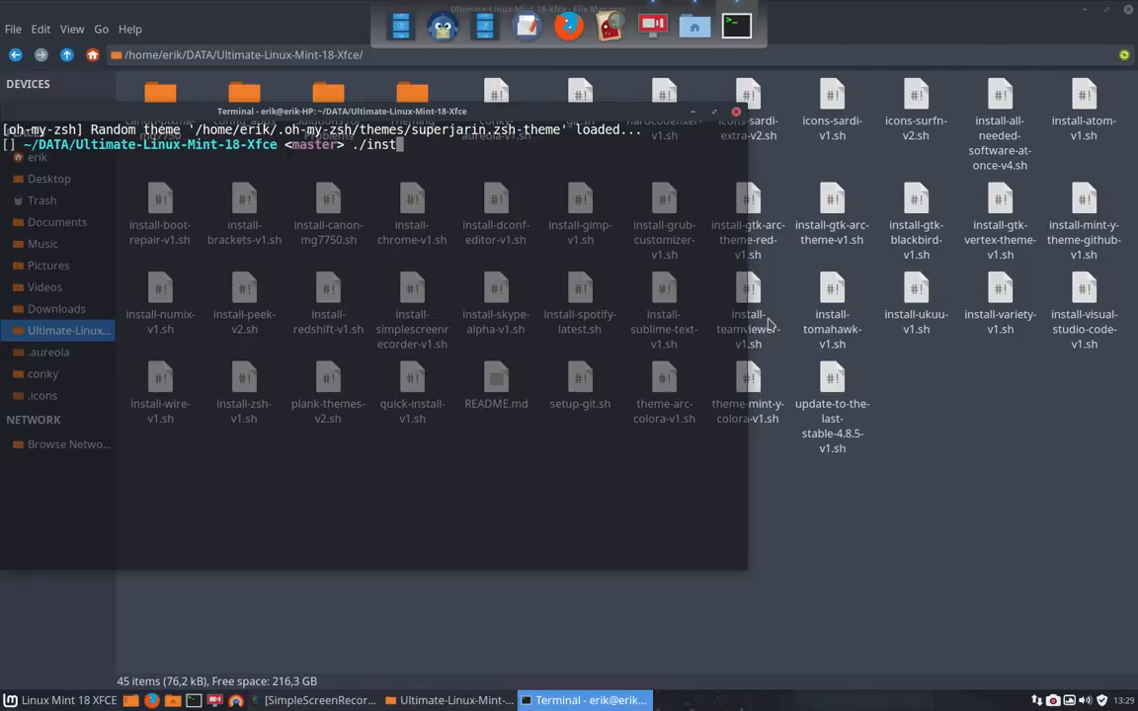